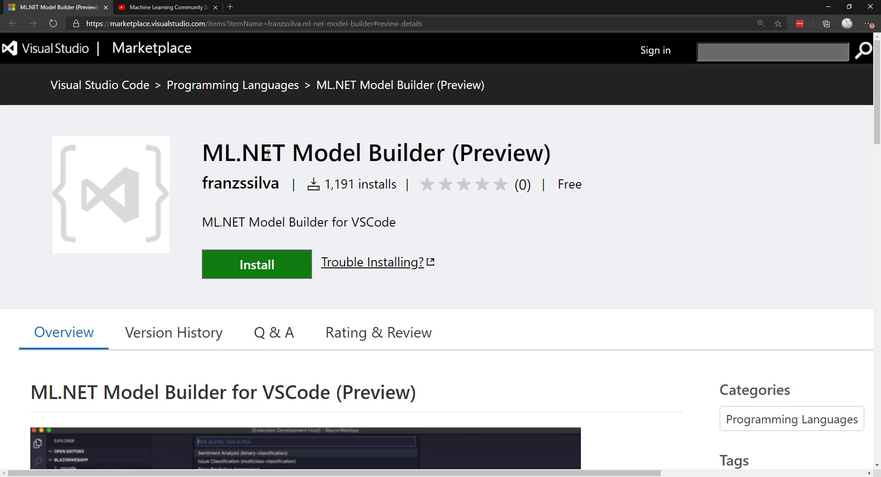
{"action": "mouse_move", "coordinate": [423, 126]}
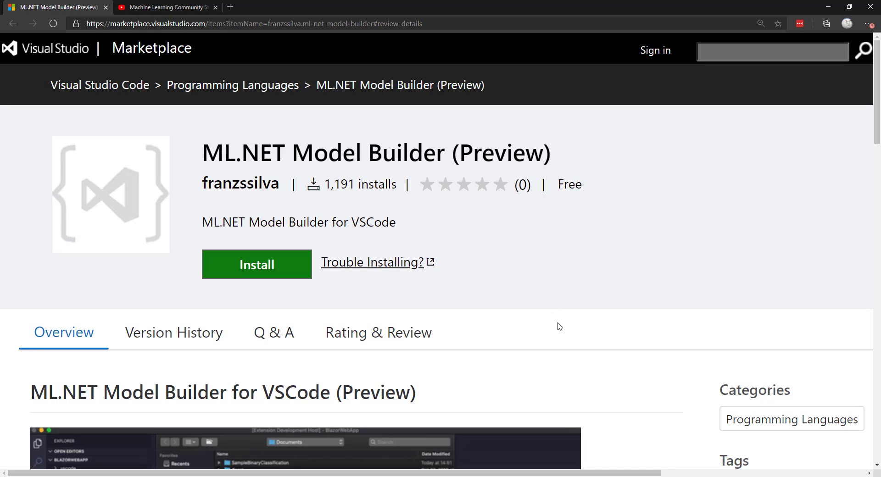
{"action": "mouse_move", "coordinate": [454, 286]}
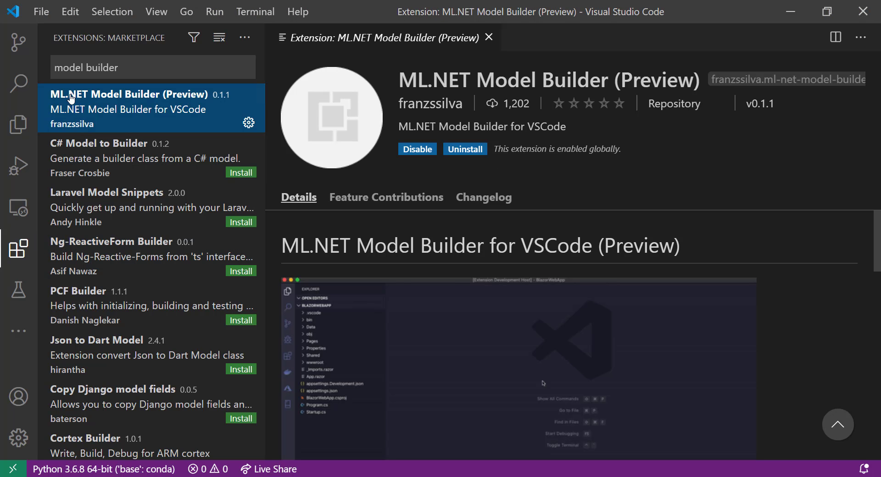
{"action": "mouse_move", "coordinate": [104, 110]}
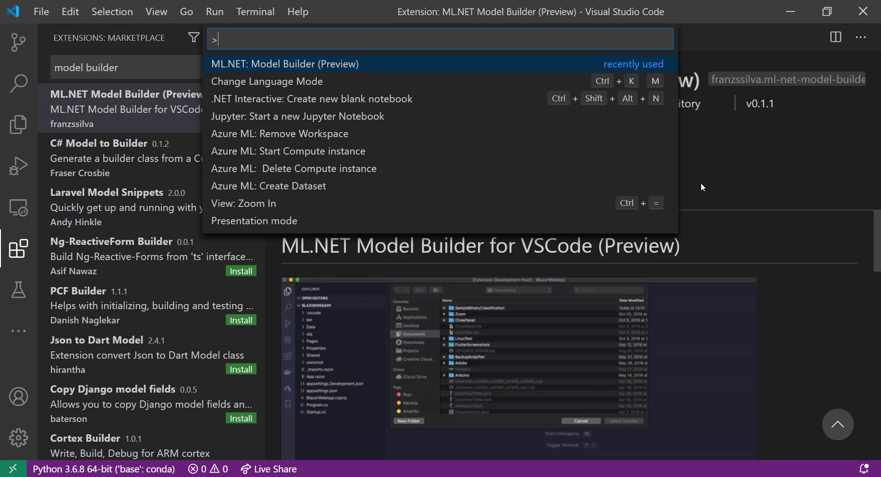
Step: Start ML.NET Model Builder as a Value Prediction run with header-row data and fare_amount as label
{"action": "left_click", "coordinate": [285, 63]}
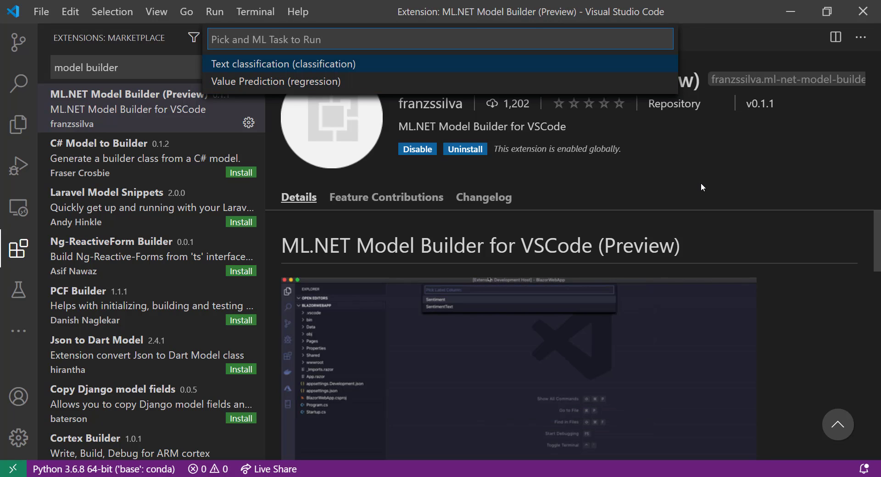
{"action": "left_click", "coordinate": [284, 63]}
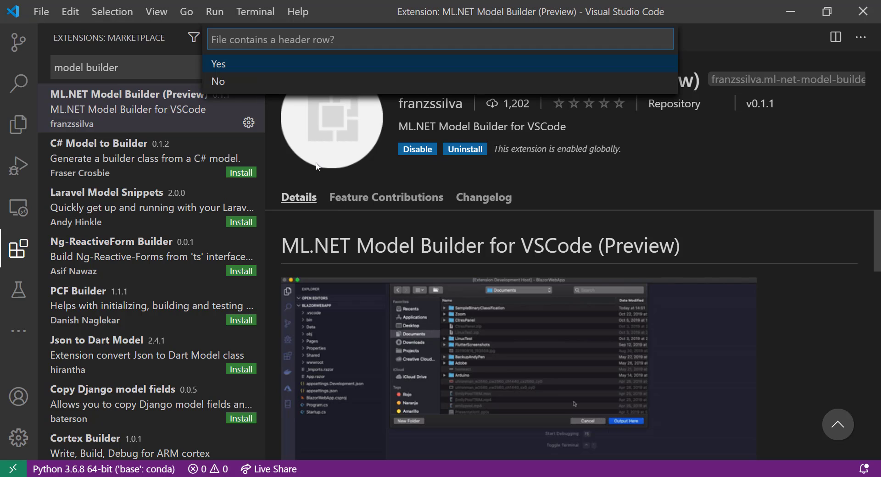
{"action": "left_click", "coordinate": [219, 63]}
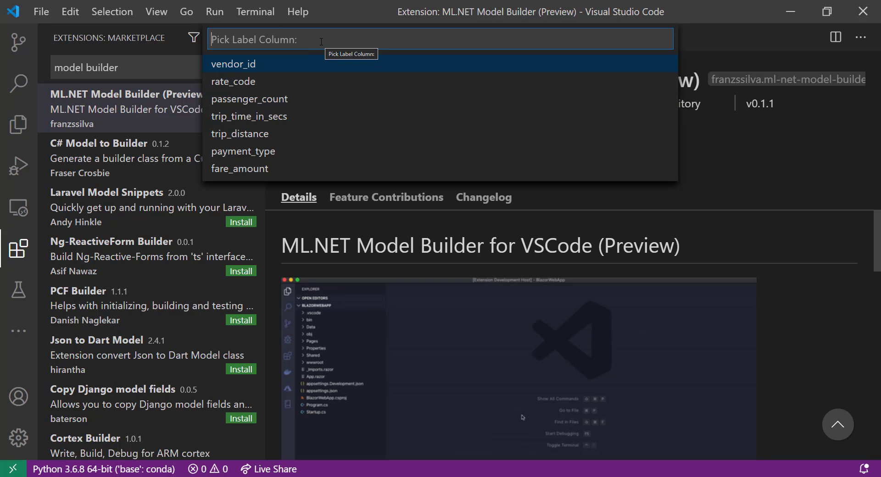
{"action": "mouse_move", "coordinate": [240, 169]}
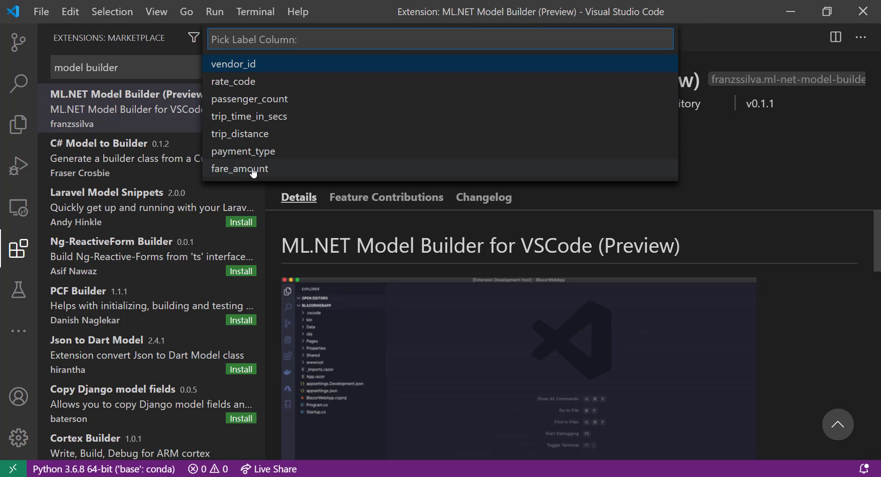
{"action": "left_click", "coordinate": [239, 169]}
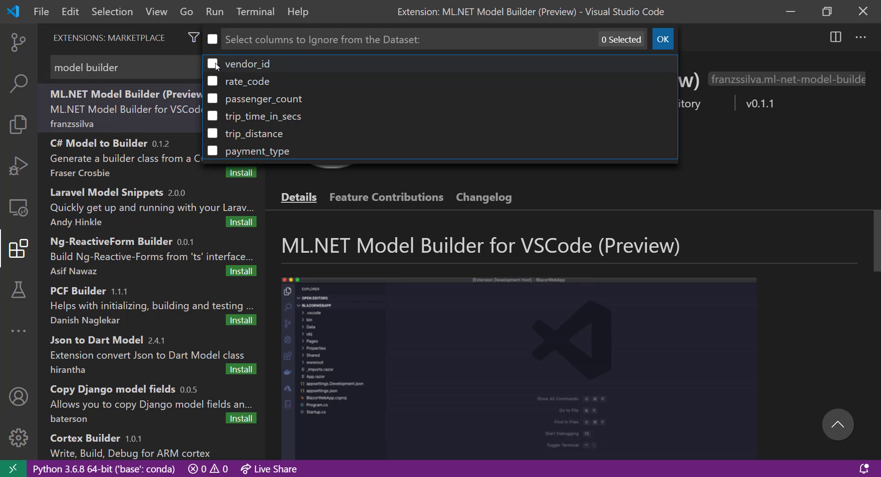
Step: Mark vendor_id as an ignored column so training runs without it
{"action": "left_click", "coordinate": [212, 63]}
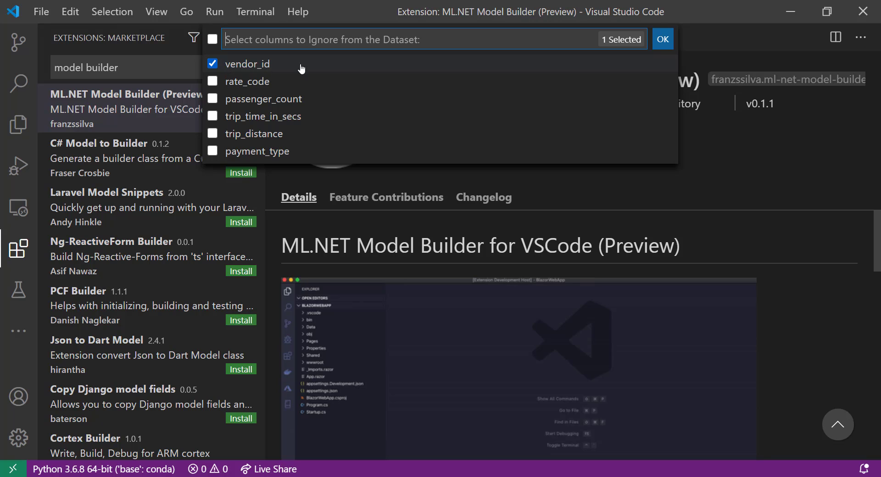
{"action": "mouse_move", "coordinate": [394, 98]}
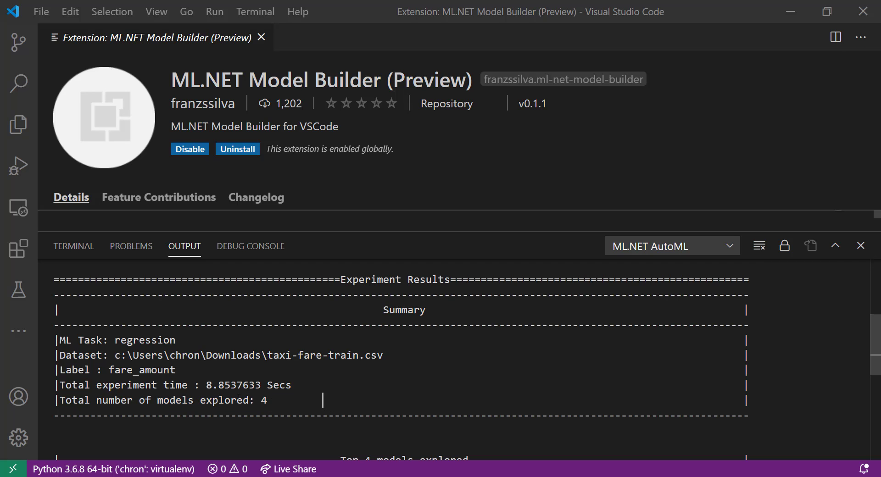
Step: Read the AutoML output summary and highlight LightGbmRegression as the best of four trainers
{"action": "scroll", "scroll_direction": "down", "scroll_amount": 3}
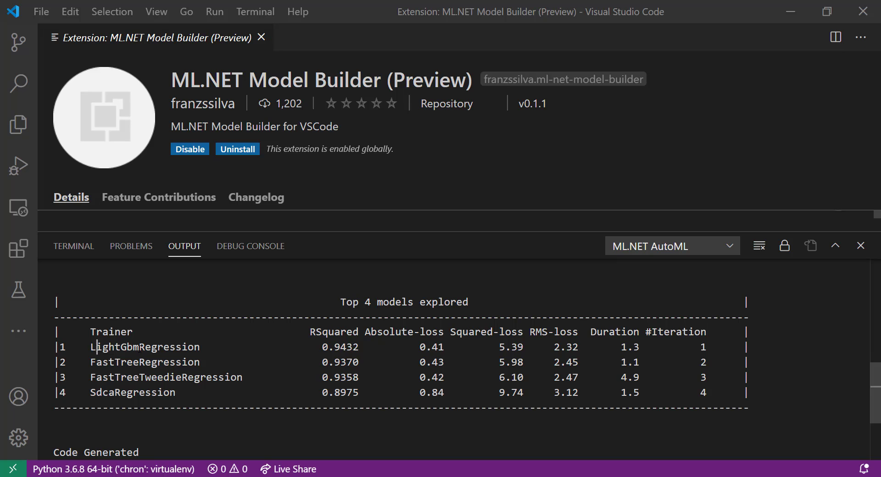
{"action": "double_click", "coordinate": [339, 347]}
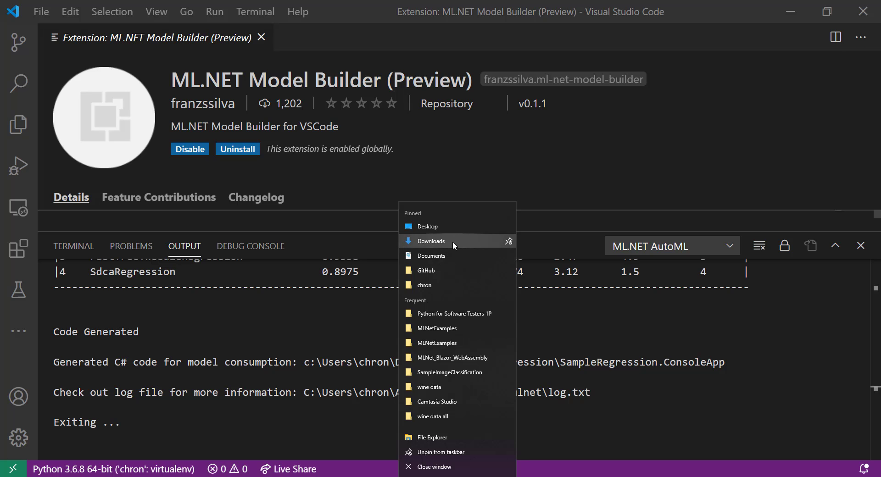
Step: Go to Downloads and open the generated SampleRegression folder's solution
{"action": "left_click", "coordinate": [647, 63]}
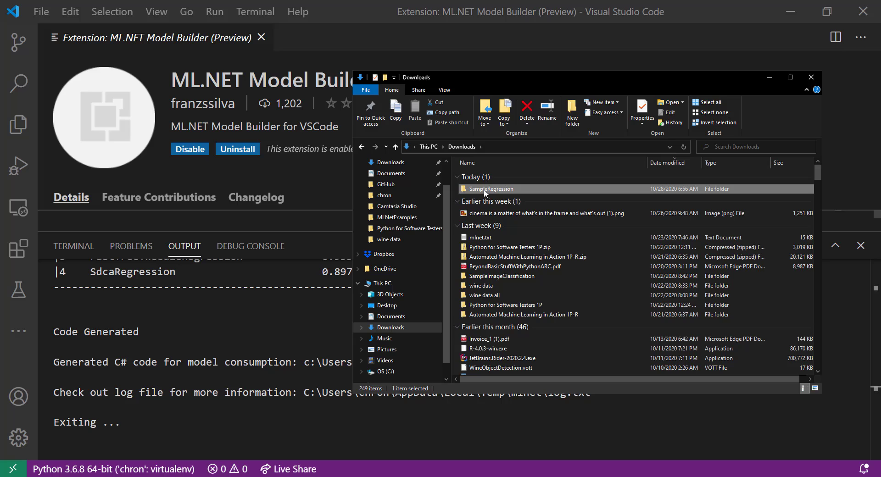
{"action": "double_click", "coordinate": [489, 189]}
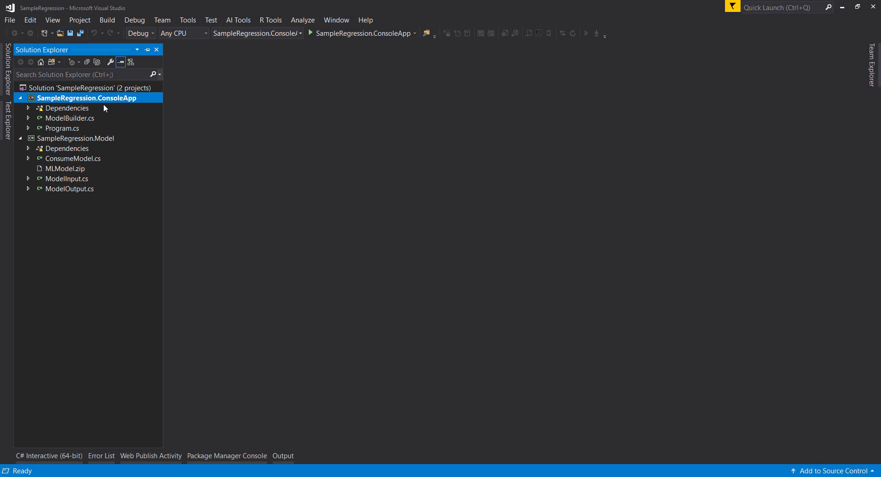
Step: Select the SampleRegression.ConsoleApp project in Solution Explorer
{"action": "left_click", "coordinate": [75, 138]}
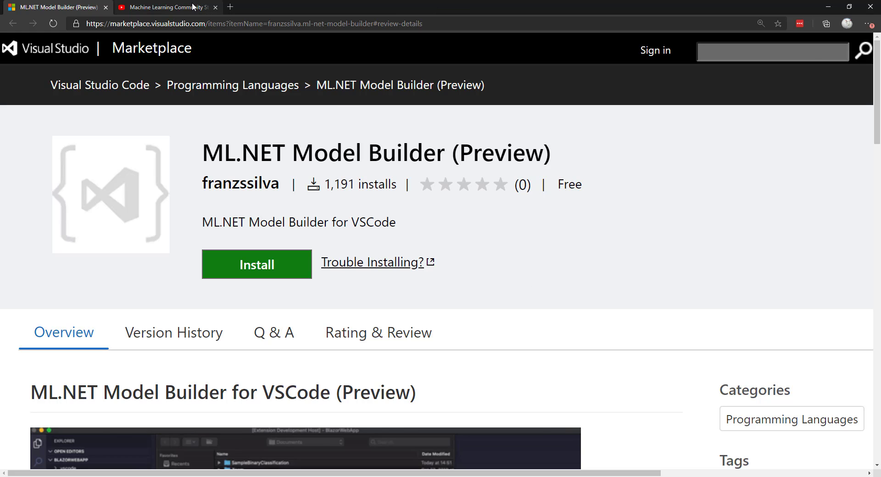
Step: Switch the browser to the Machine Learning Community Standup video on YouTube
{"action": "left_click", "coordinate": [166, 6]}
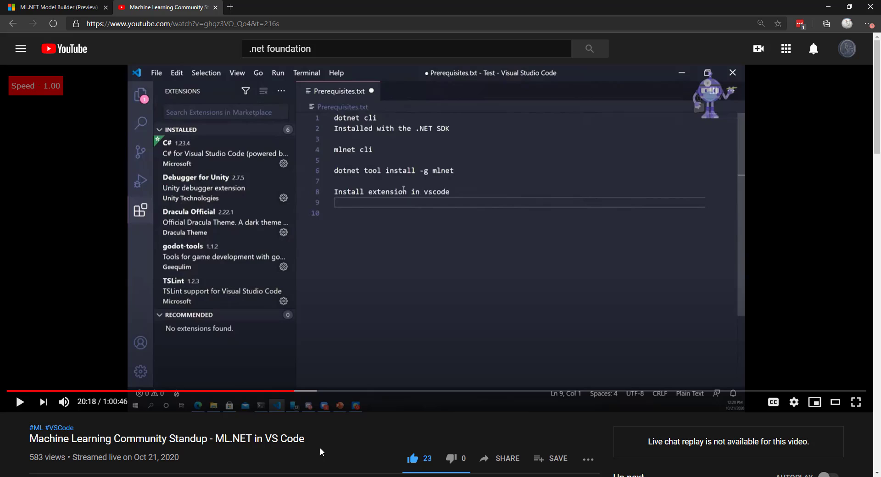
{"action": "mouse_move", "coordinate": [281, 253]}
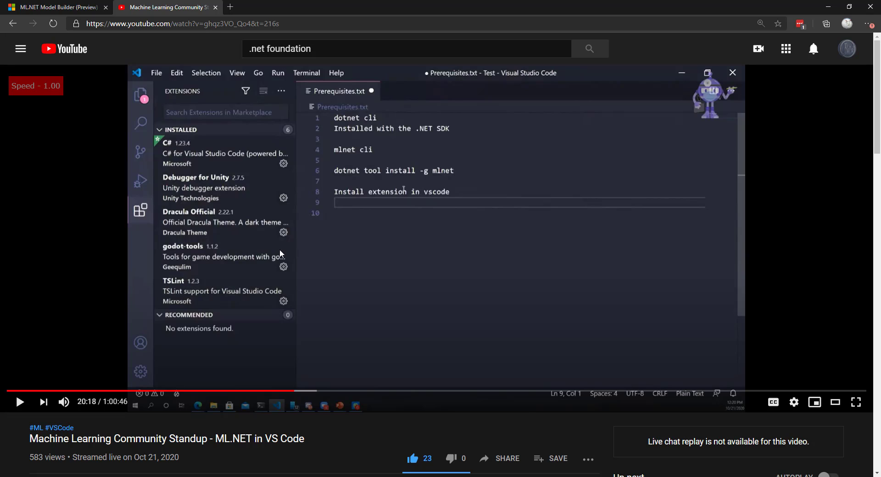
{"action": "mouse_move", "coordinate": [415, 336]}
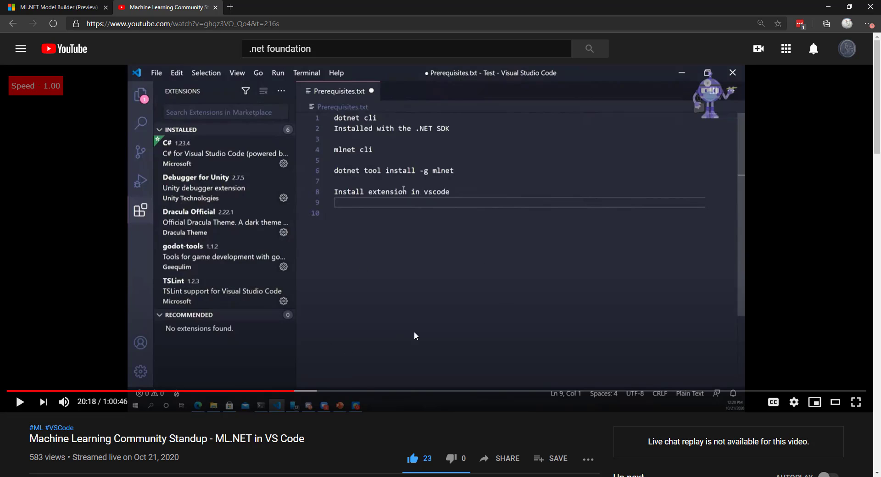
{"action": "mouse_move", "coordinate": [403, 338]}
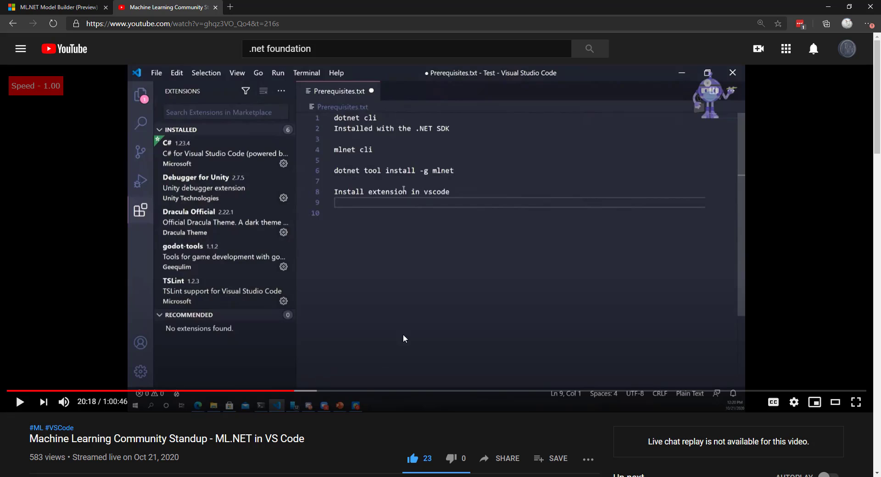